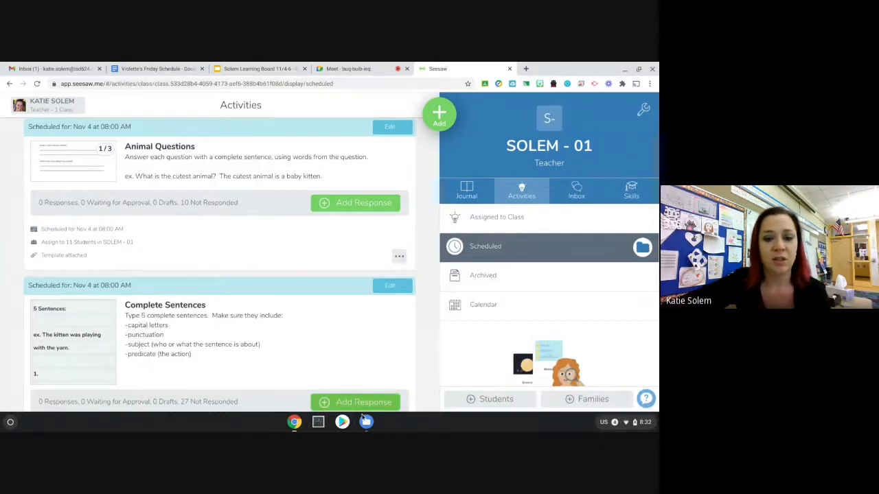
# - Begin the Complete Sentences response, choosing Sample Student from the student list
pyautogui.click(354, 401)
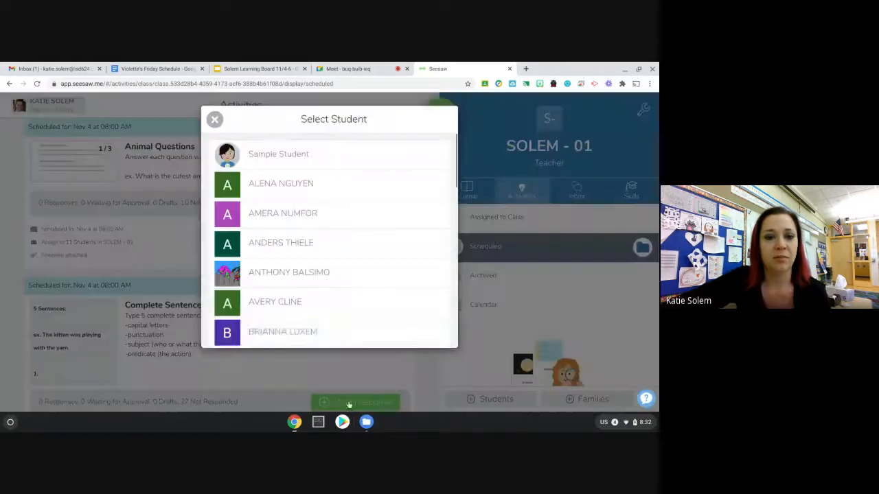
pyautogui.click(277, 154)
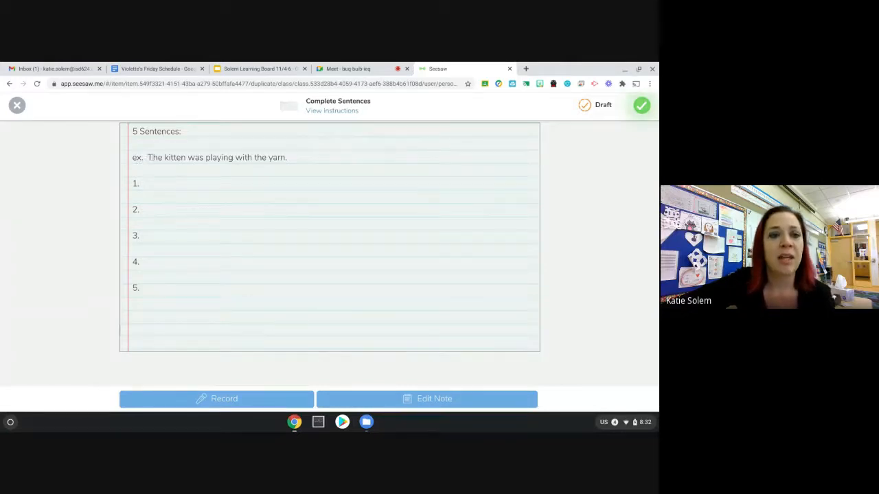
# - Write "I enjoy going to the beach." as sentence one and submit the response
pyautogui.click(199, 195)
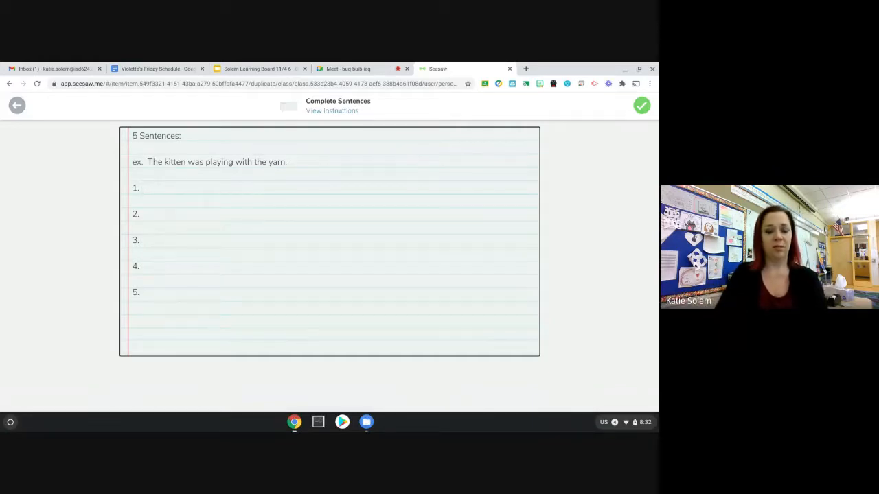
pyautogui.write('I enjoy')
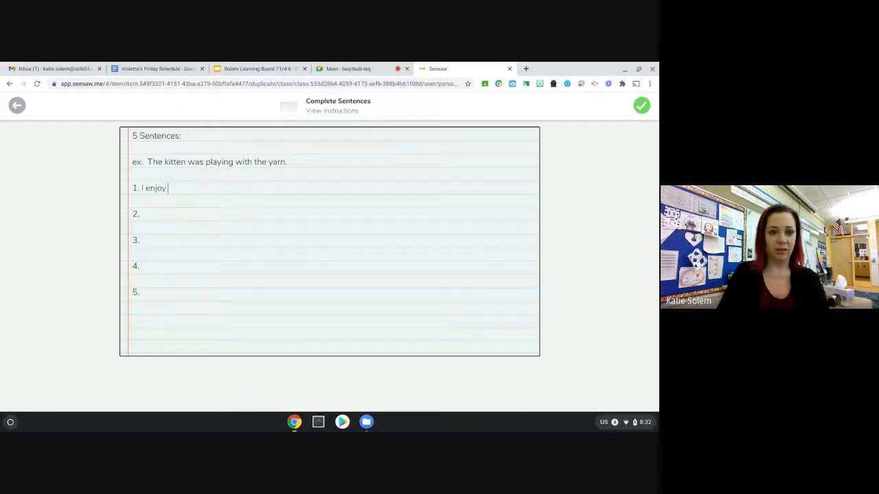
pyautogui.write('going to the be')
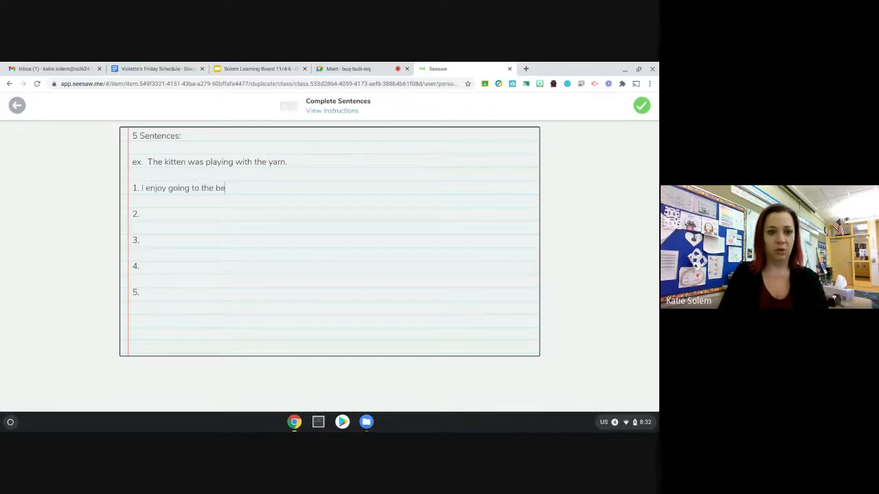
pyautogui.write('ach.')
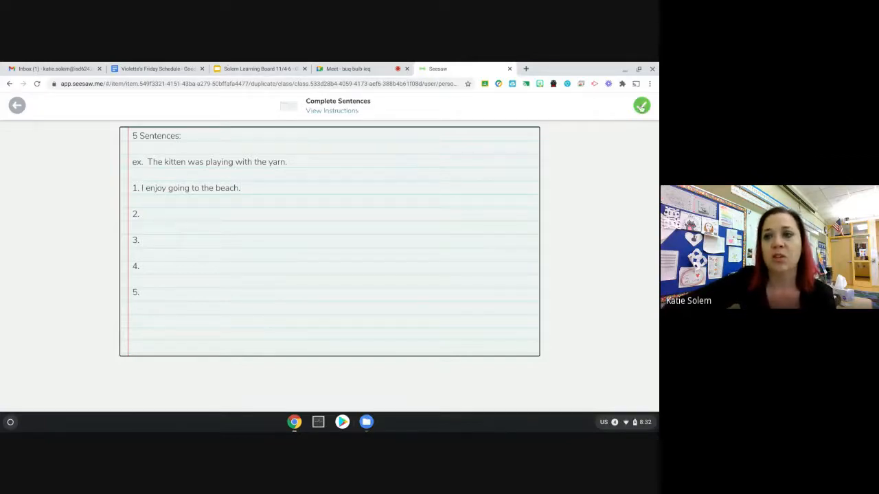
pyautogui.click(641, 104)
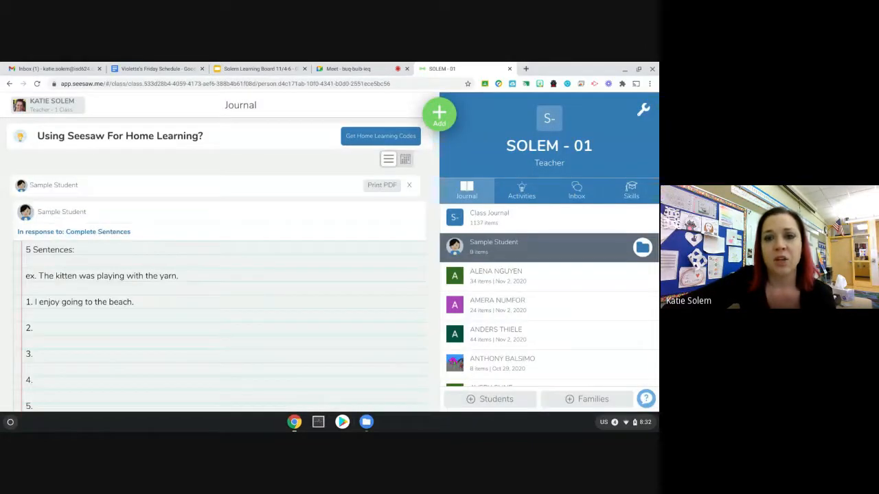
# - Show the class's Scheduled activities list with Animal Questions in view
pyautogui.click(522, 191)
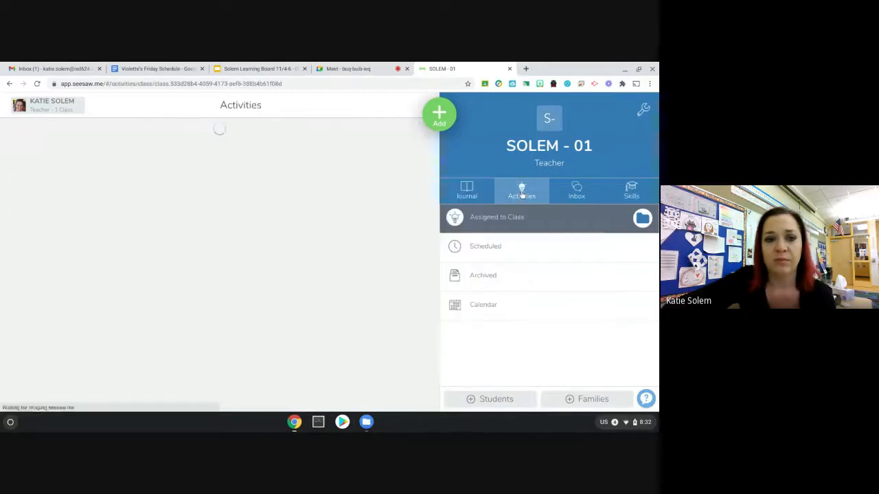
pyautogui.click(486, 246)
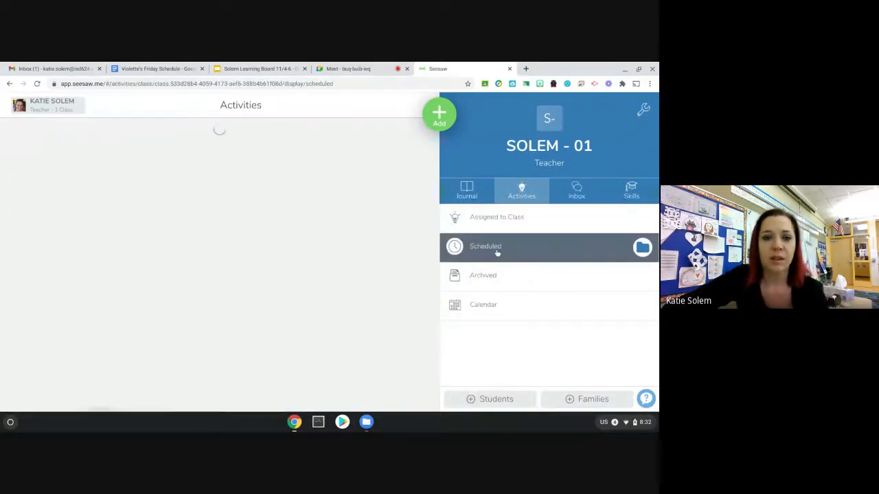
pyautogui.click(486, 246)
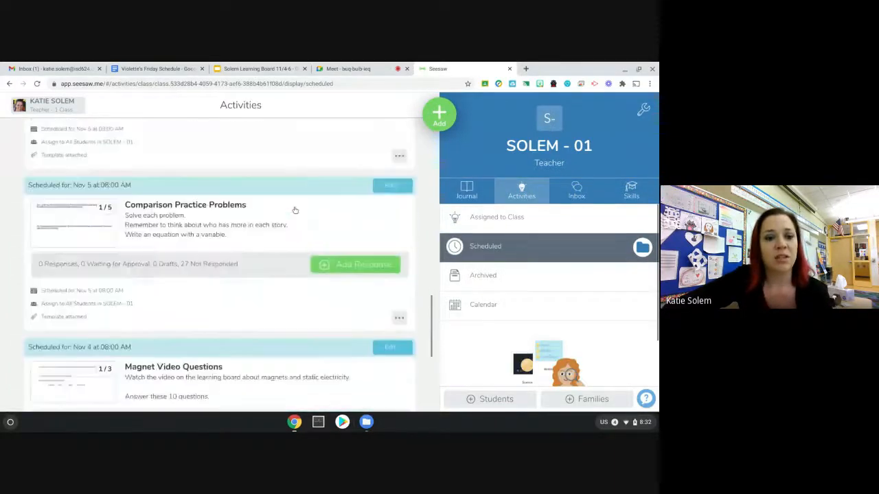
pyautogui.scroll(-3)
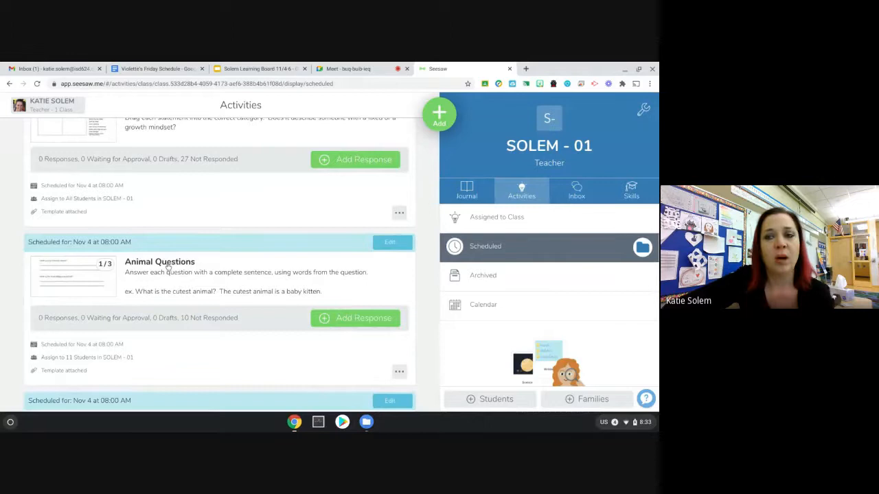
pyautogui.moveTo(124, 288)
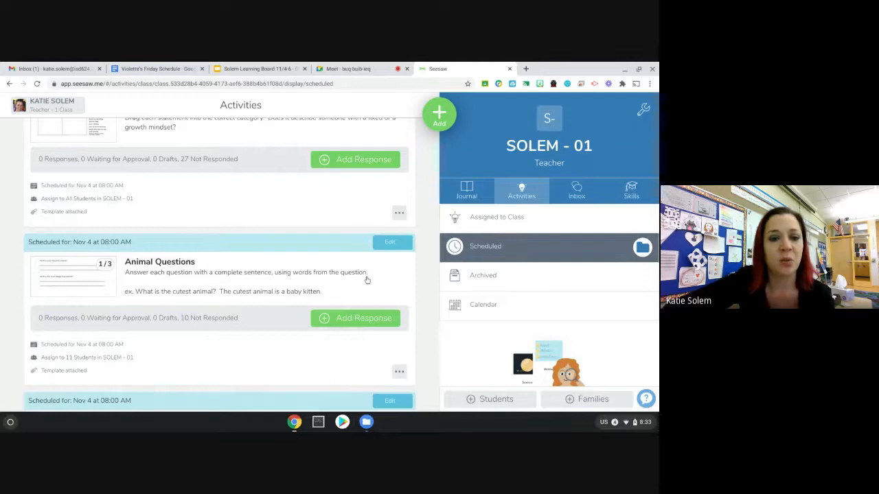
pyautogui.moveTo(138, 302)
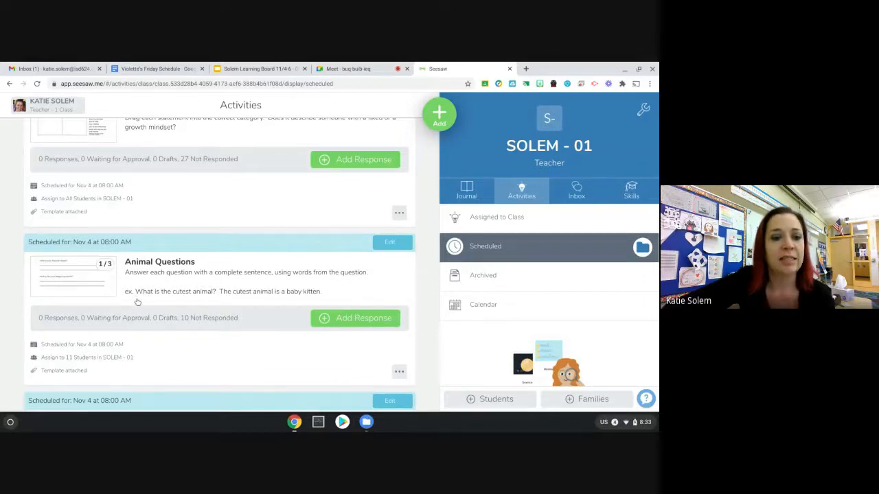
pyautogui.moveTo(188, 302)
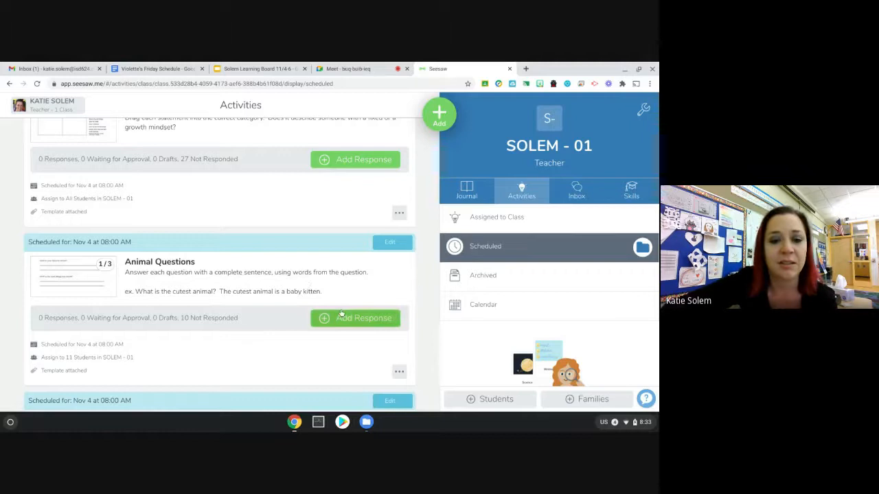
# - Start an Animal Questions response, look through its pages and choose the Text tool
pyautogui.click(354, 319)
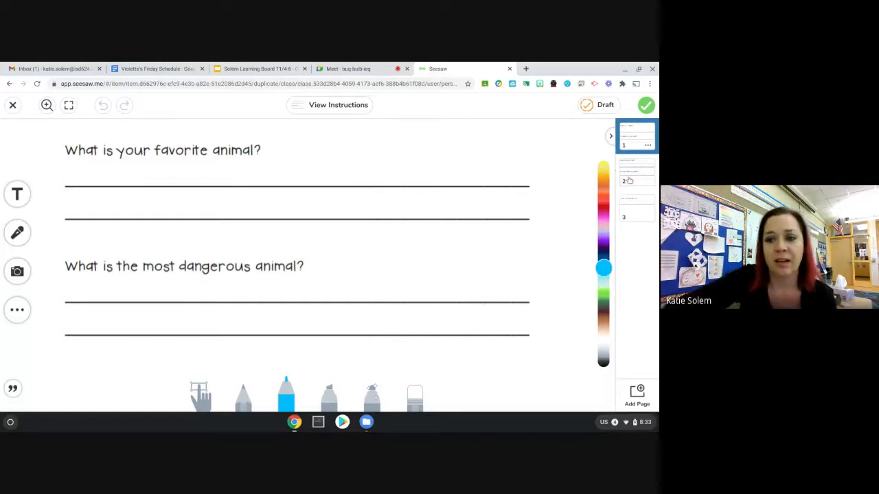
pyautogui.click(635, 209)
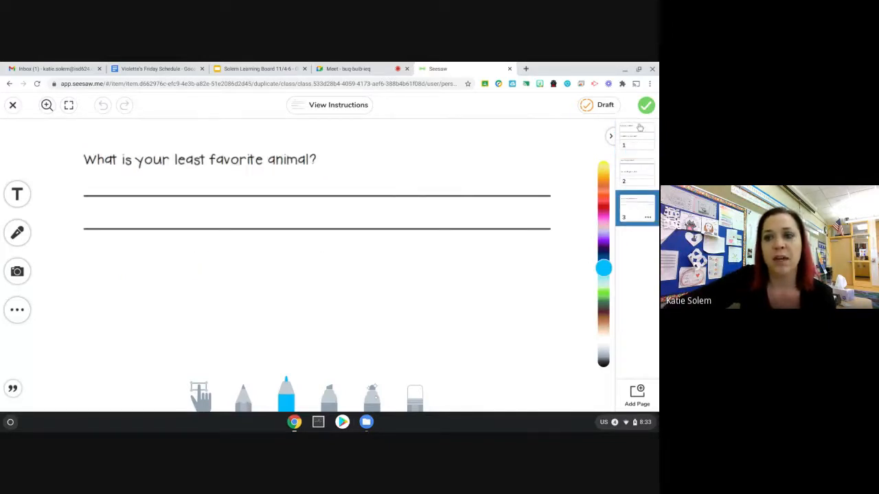
pyautogui.click(638, 136)
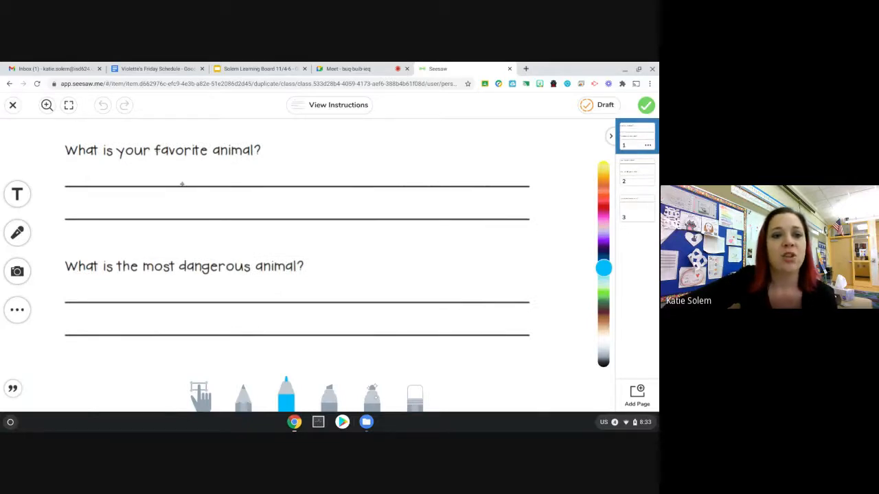
pyautogui.click(16, 195)
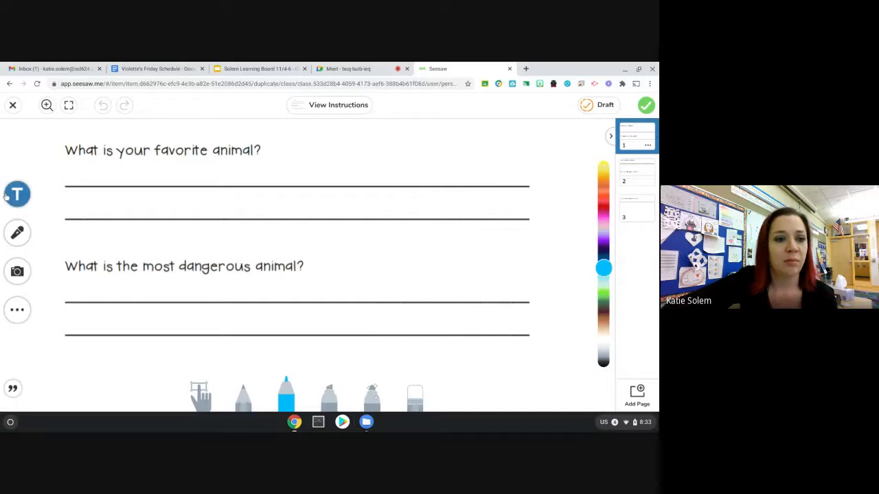
# - Add a red text box reading "My favorite animal is an elephant." on the first answer line
pyautogui.click(17, 194)
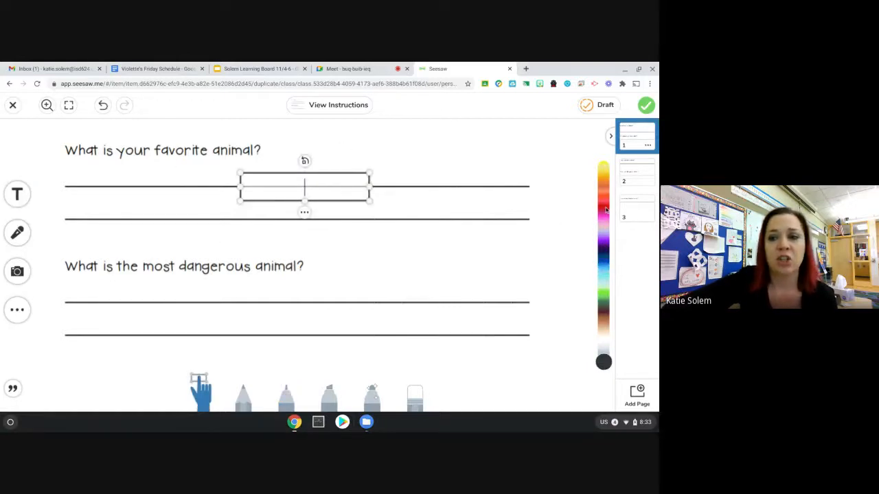
pyautogui.click(605, 209)
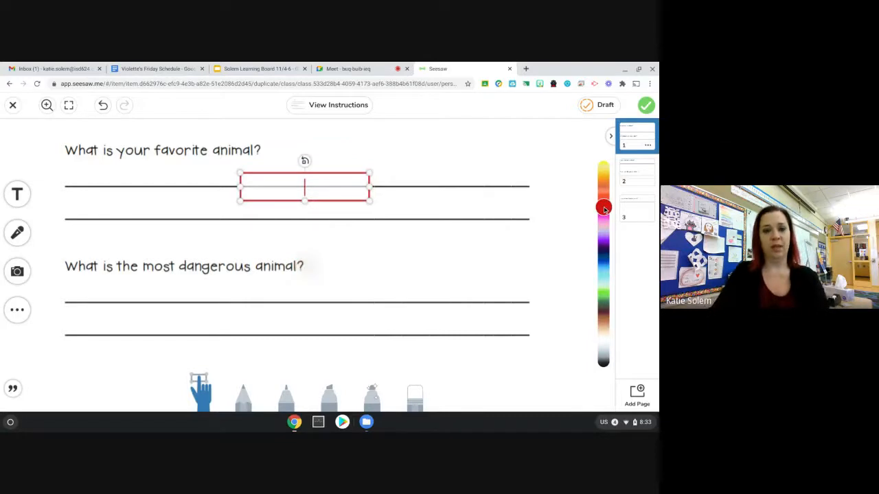
pyautogui.click(68, 104)
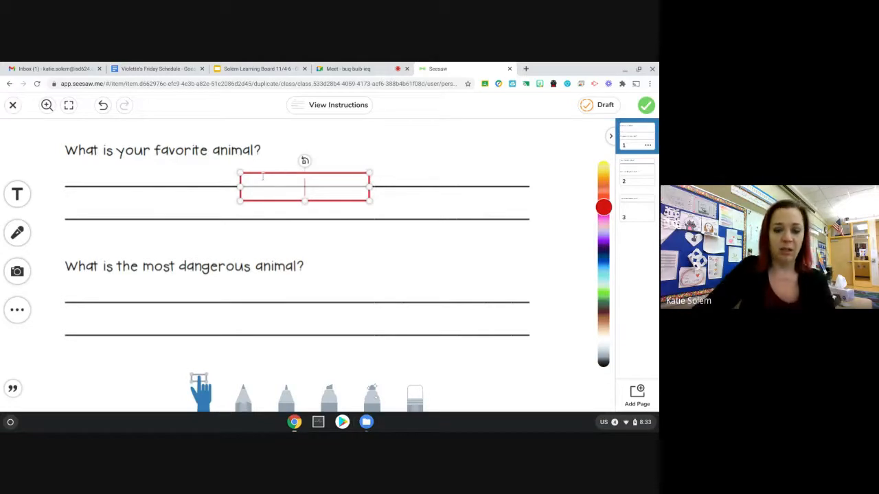
pyautogui.write('My favo')
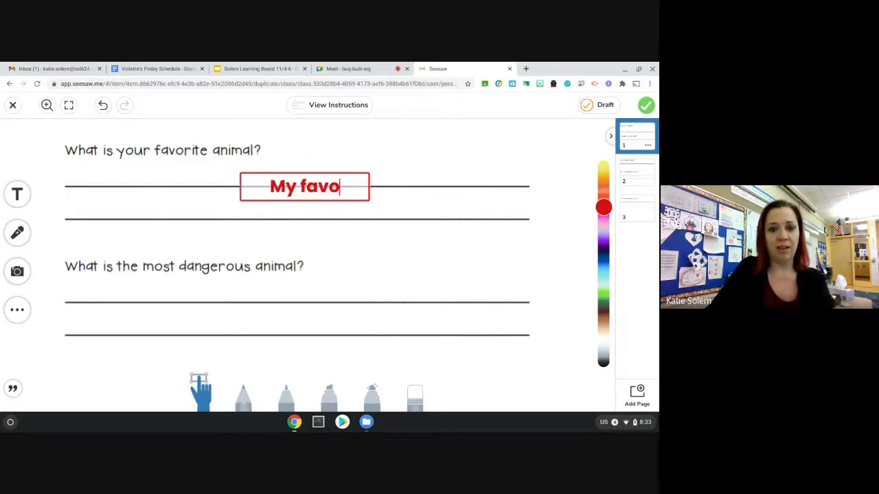
pyautogui.write('rite anim')
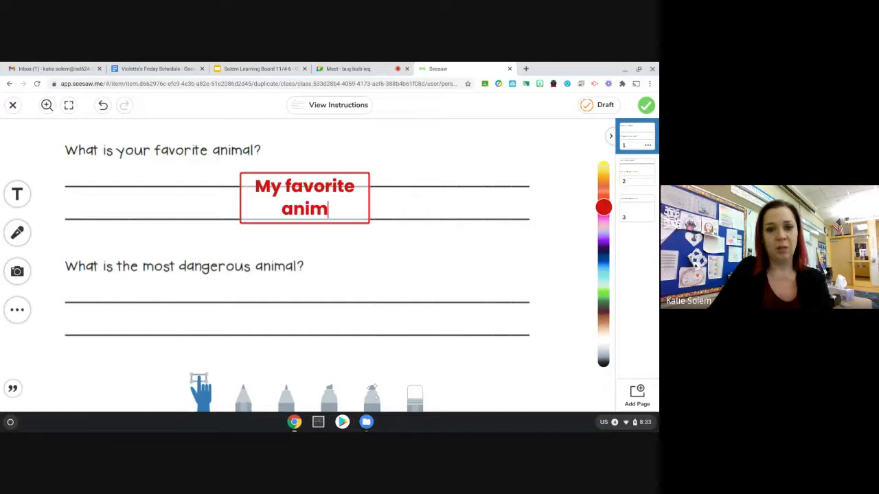
pyautogui.write('al is')
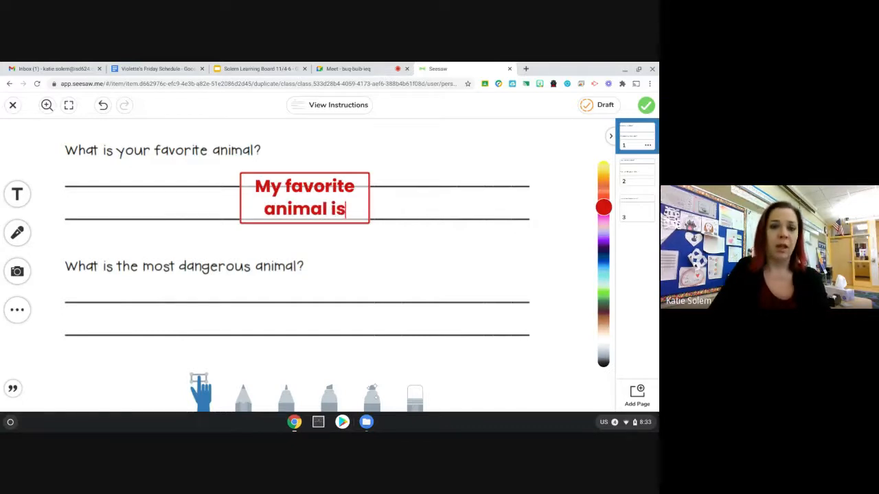
pyautogui.write('an eleph')
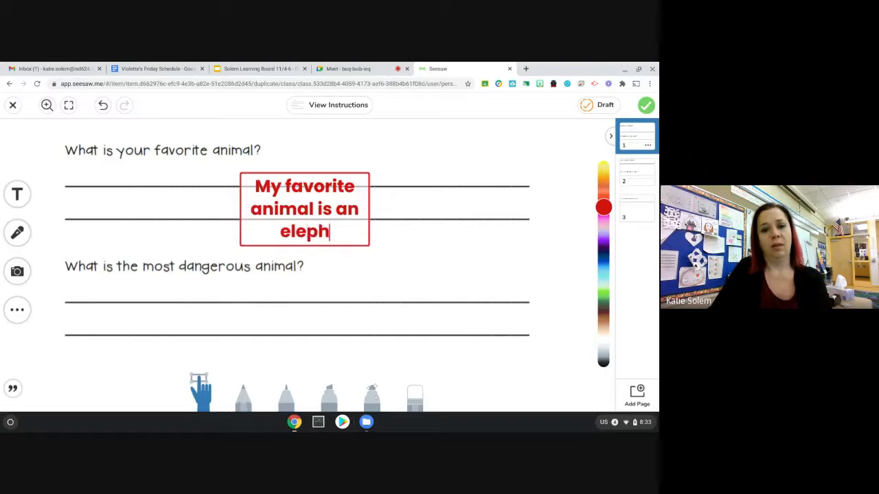
pyautogui.write('ant.')
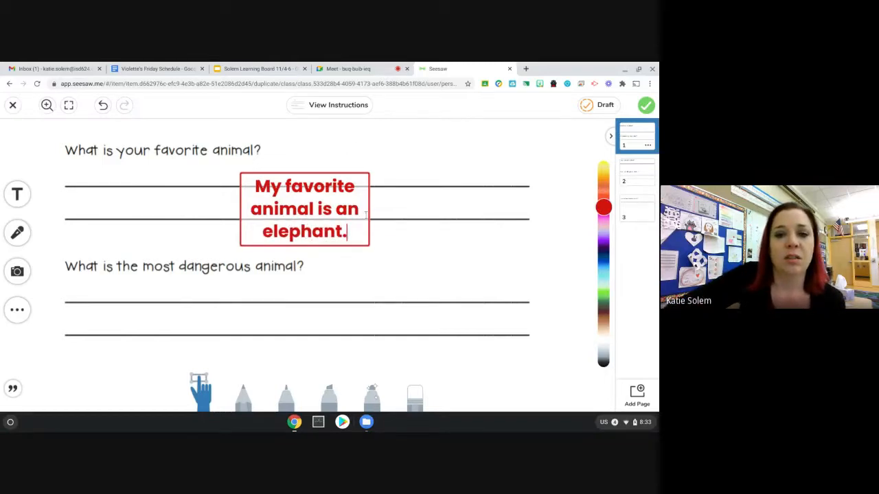
# - Move the elephant answer left so it sits on the answer lines
pyautogui.click(305, 209)
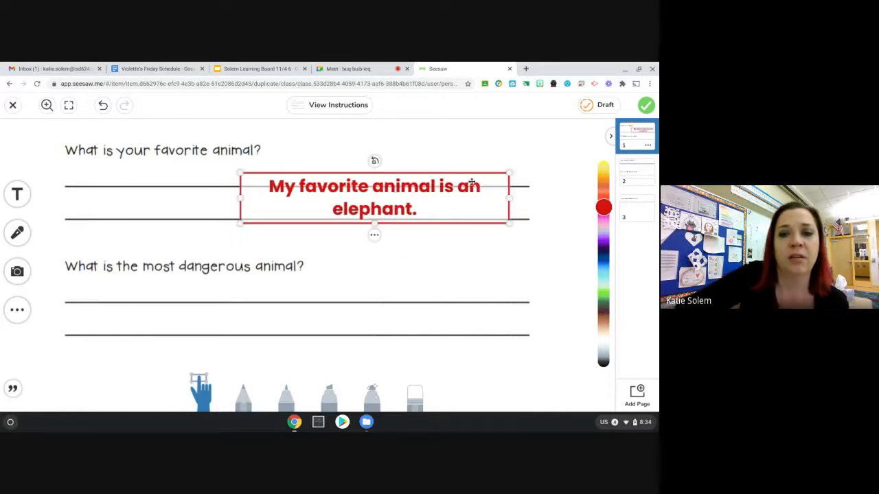
pyautogui.moveTo(374, 198); pyautogui.dragTo(195, 193)
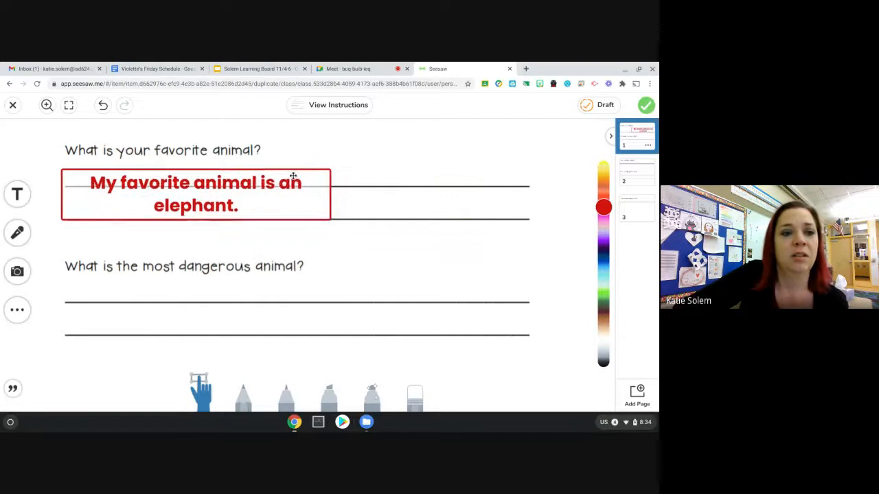
pyautogui.click(195, 193)
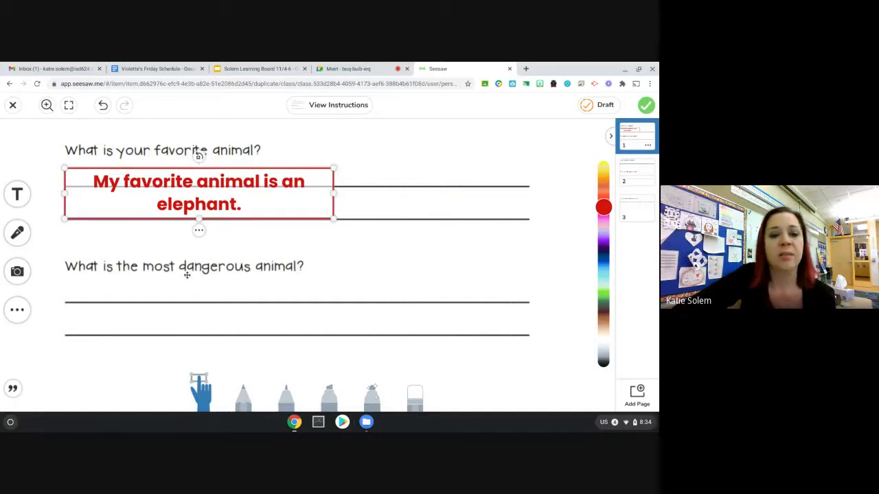
pyautogui.moveTo(277, 268)
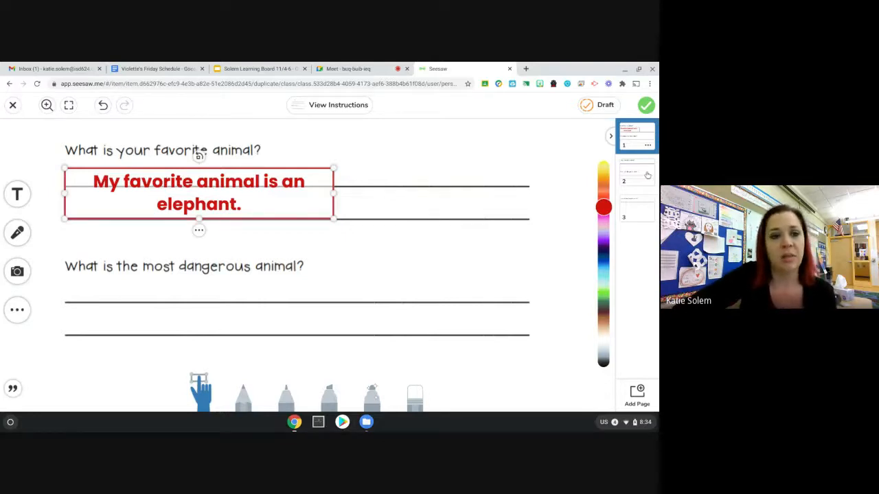
# - Submit the Animal Questions response to the journal and return to the Meet tab
pyautogui.click(637, 208)
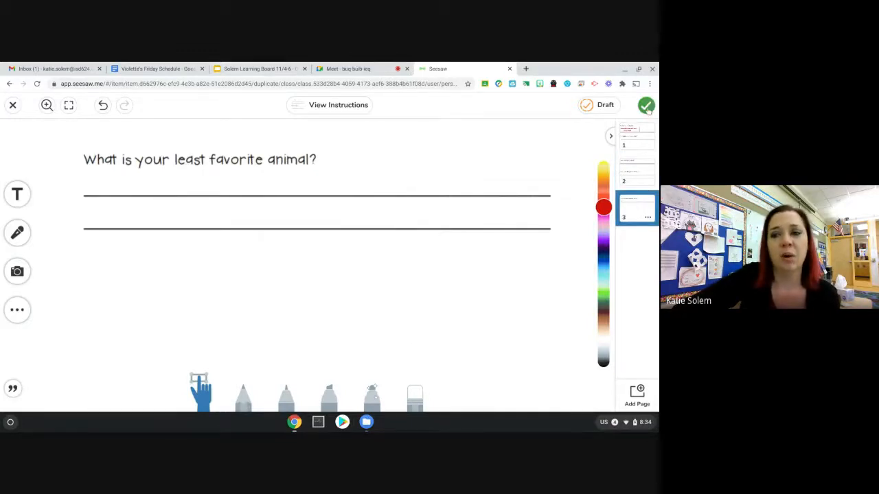
pyautogui.click(645, 105)
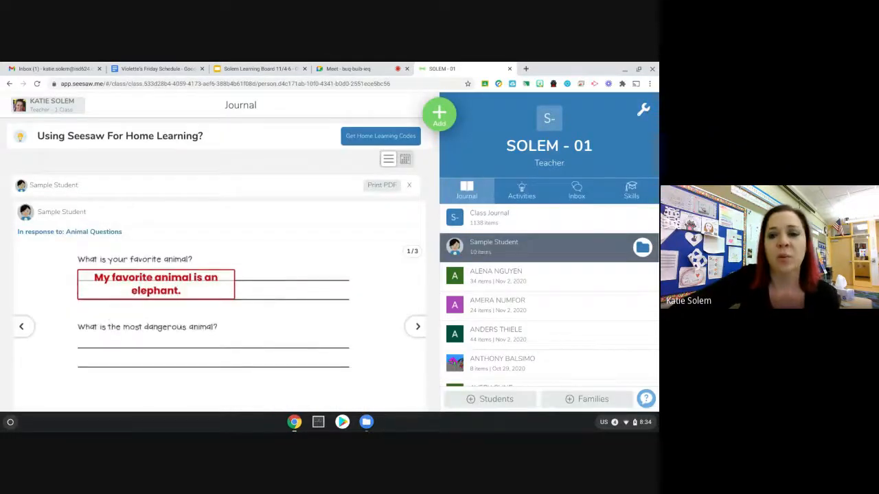
pyautogui.click(346, 69)
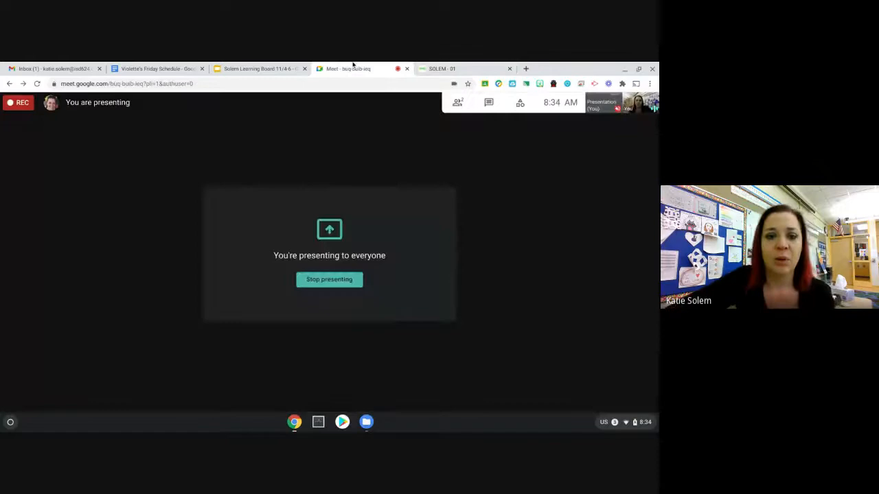